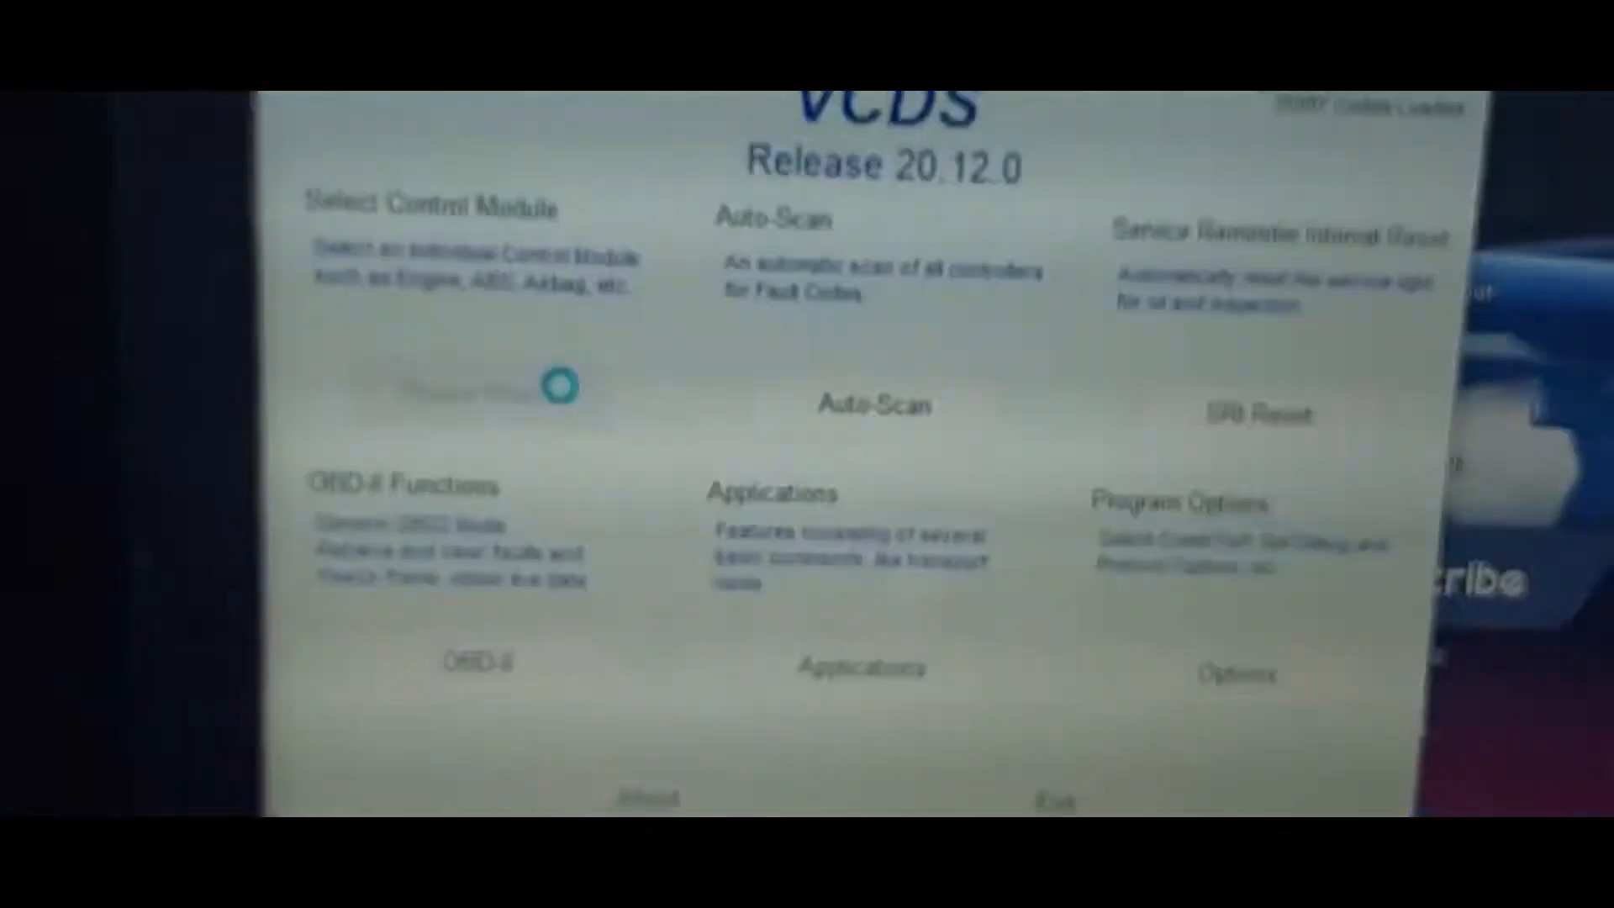
Bring up the car's installed control modules list from the main screen.
left_click(463, 387)
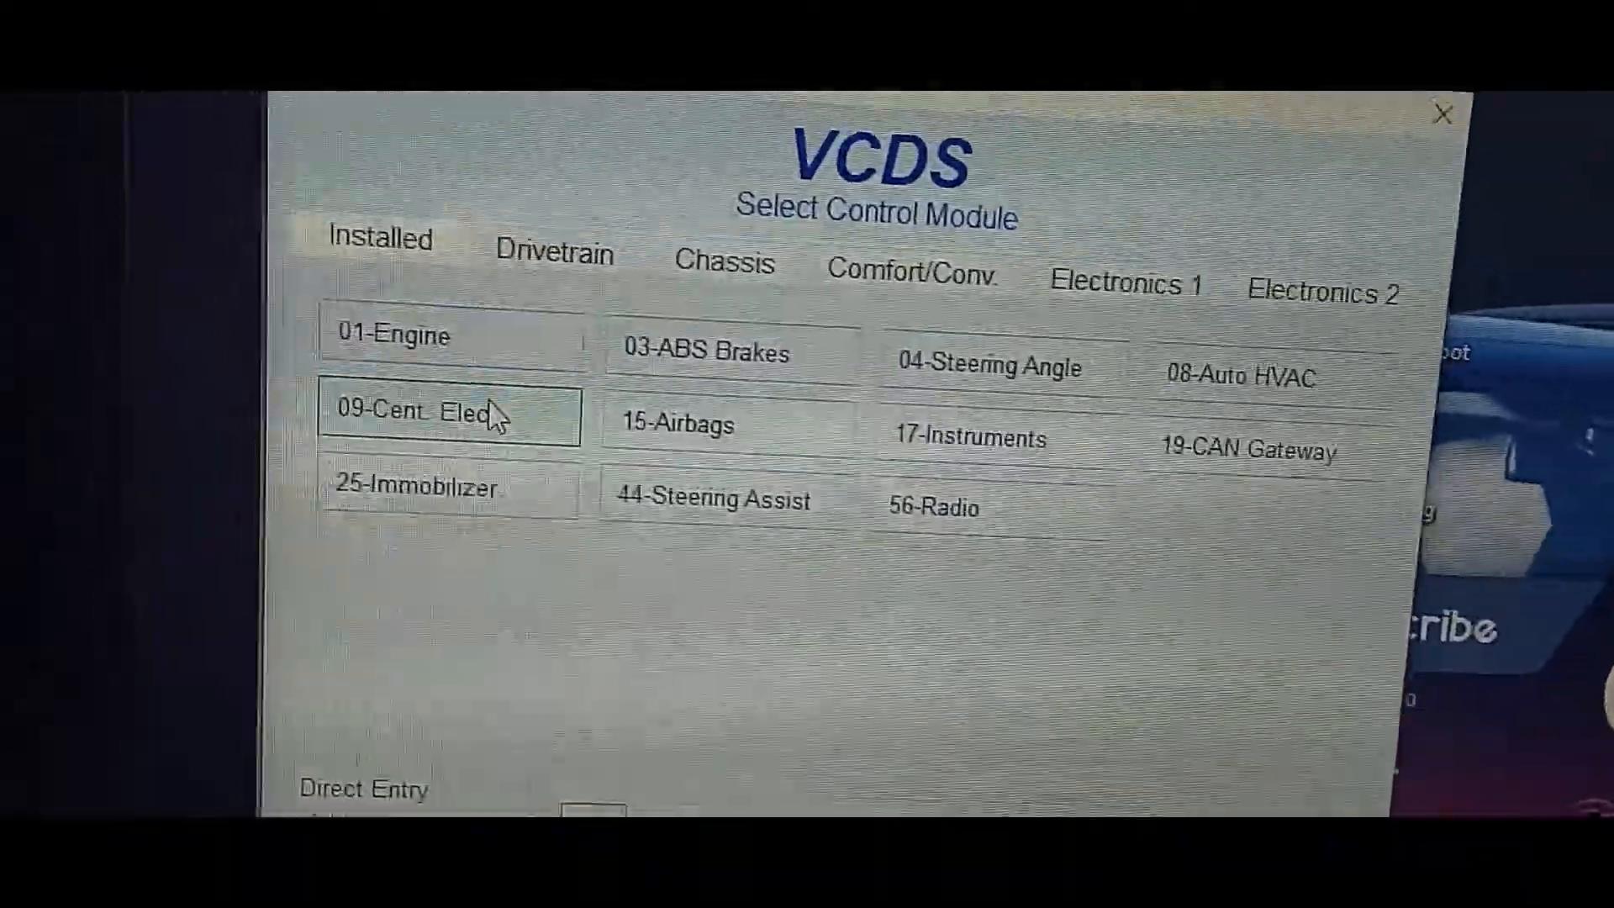
Enter 09-Cent. Elect. and go to its Adaptation - 10 channel list.
left_click(450, 414)
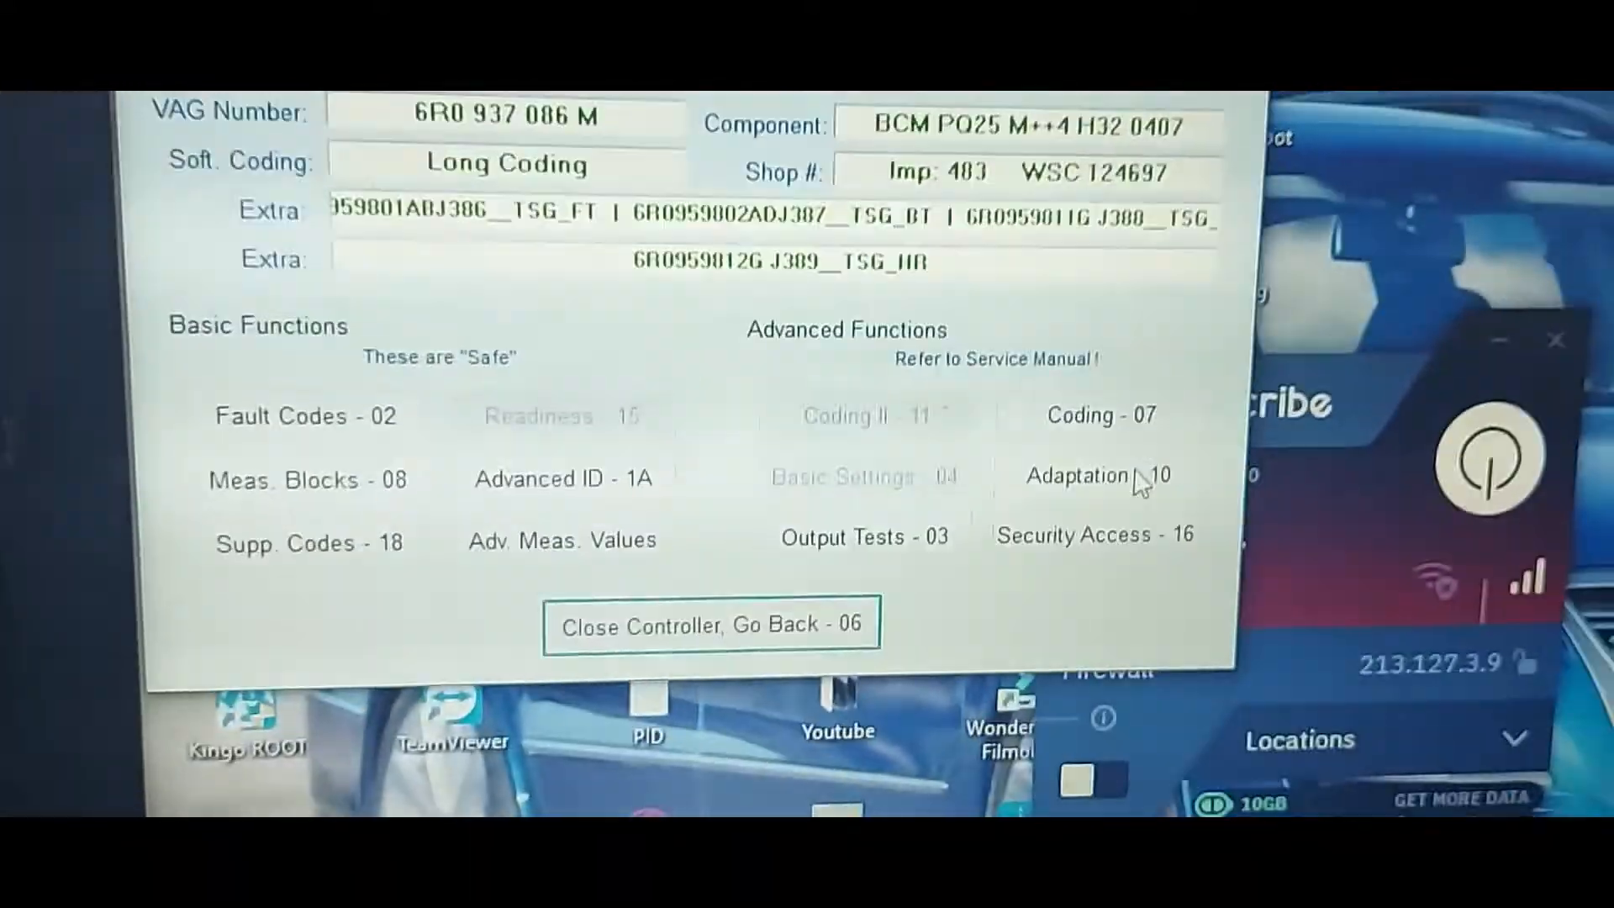
left_click(1098, 476)
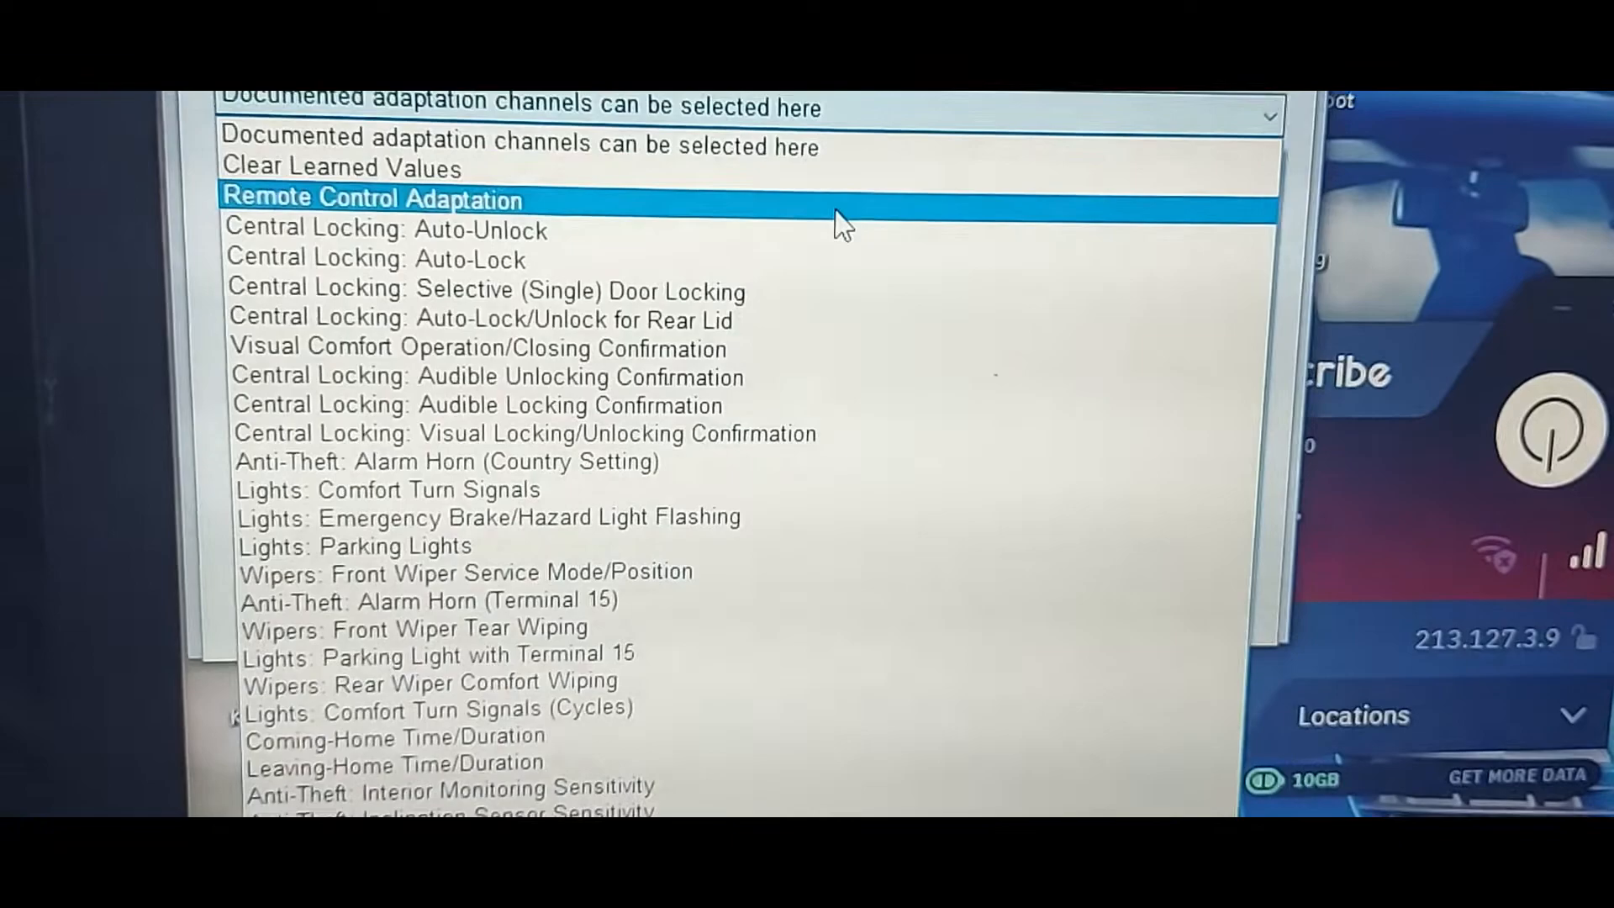
Test and save new value 0 to Remote Control Adaptation channel 01, confirming with Ja.
left_click(373, 198)
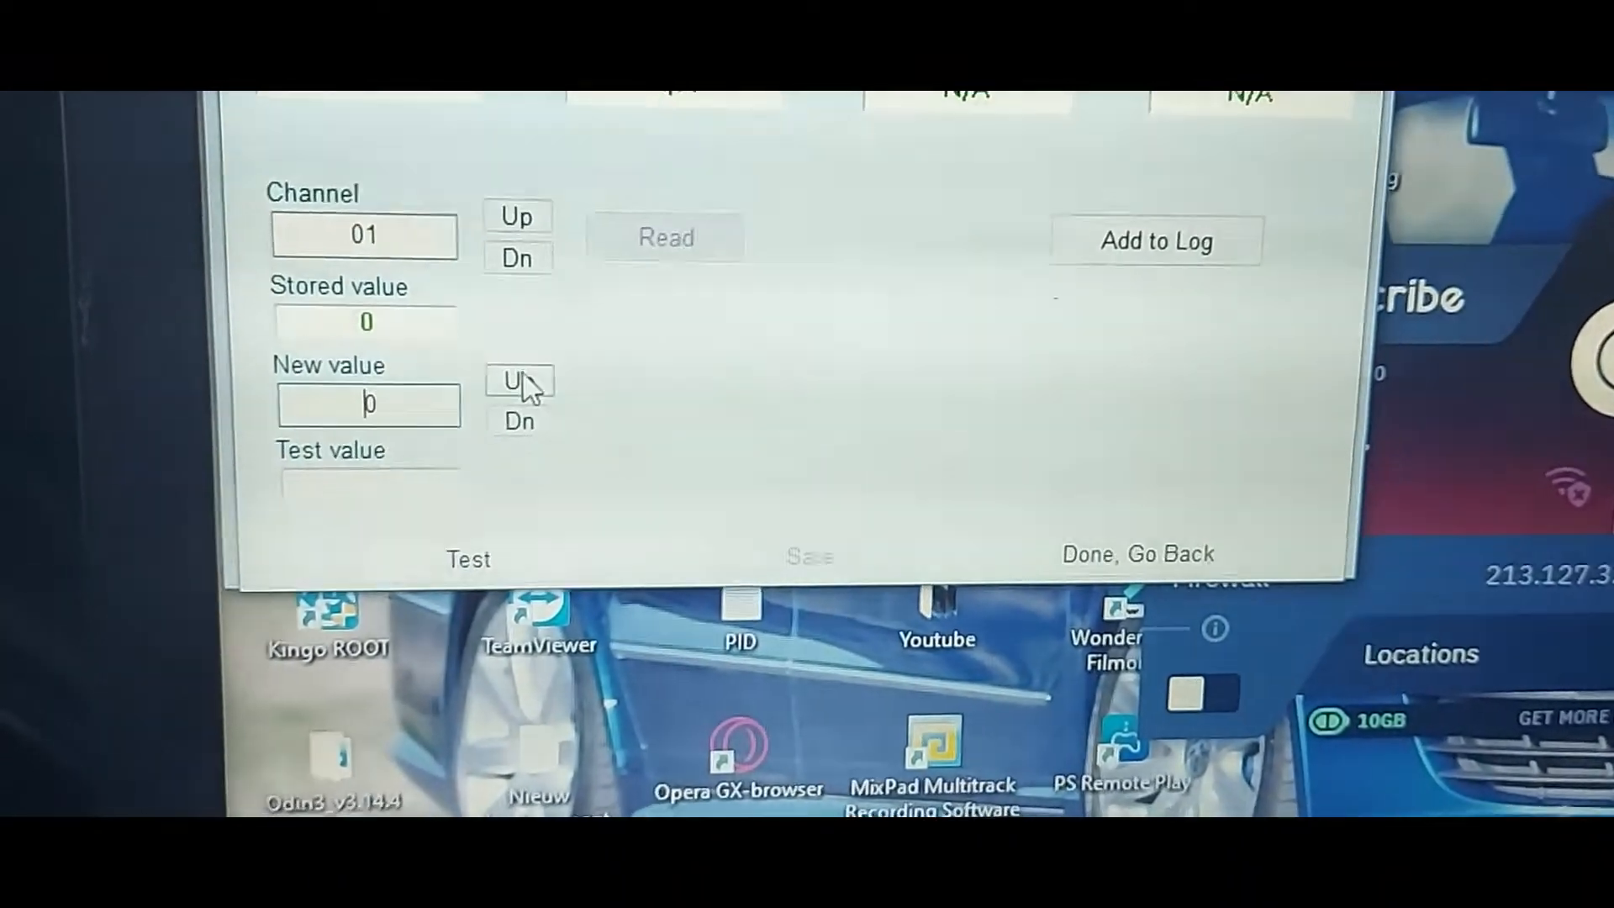
left_click(468, 558)
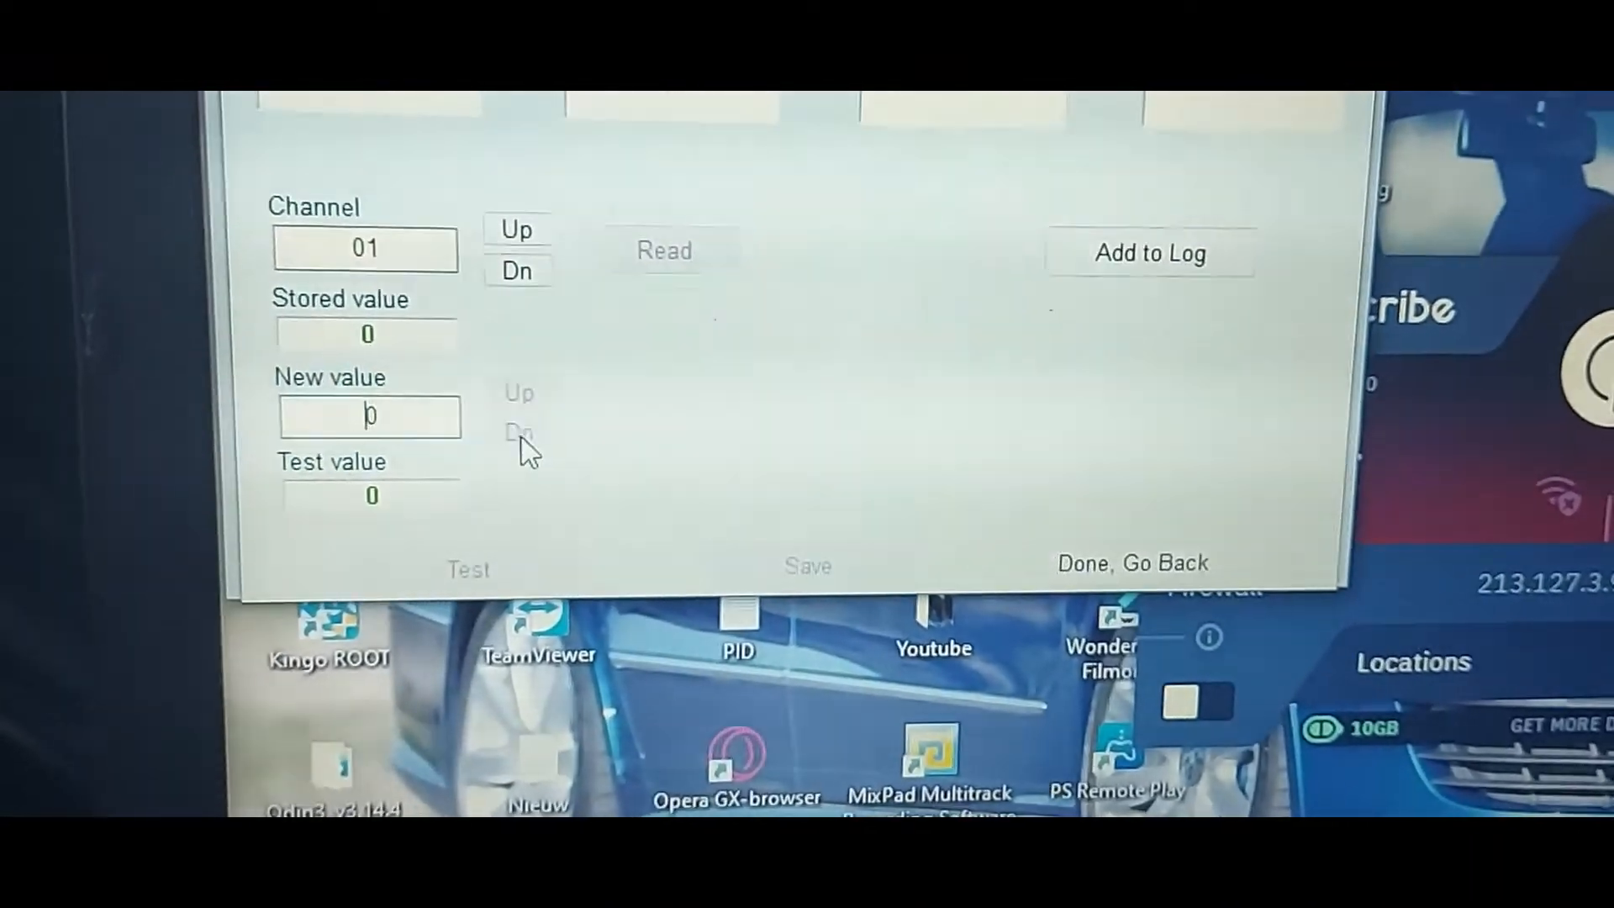
left_click(809, 566)
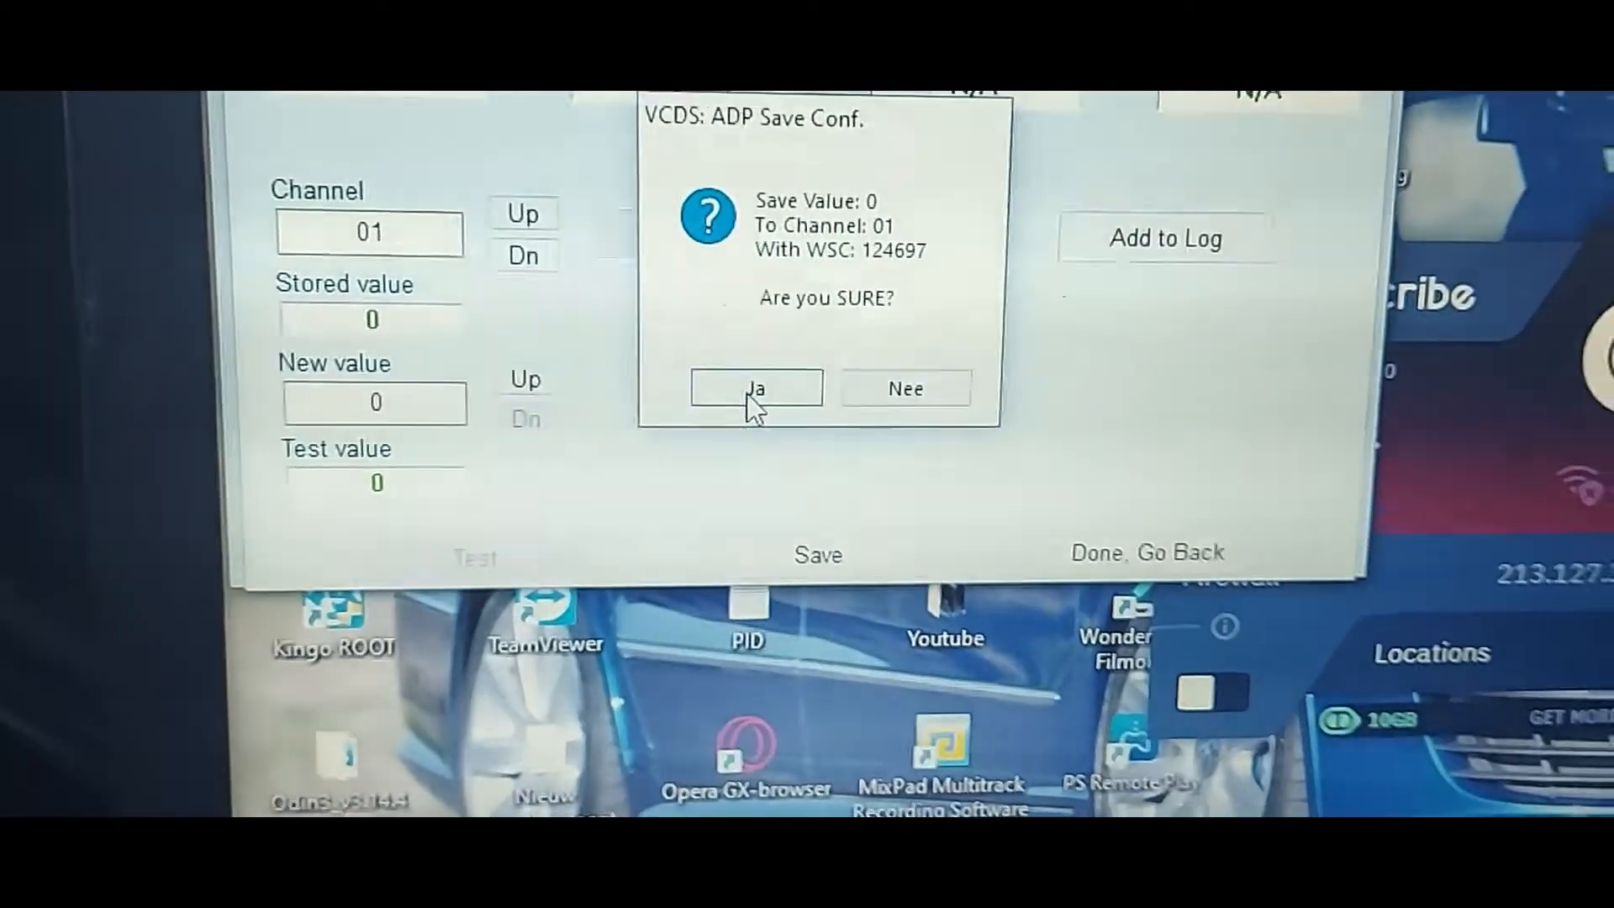
left_click(755, 389)
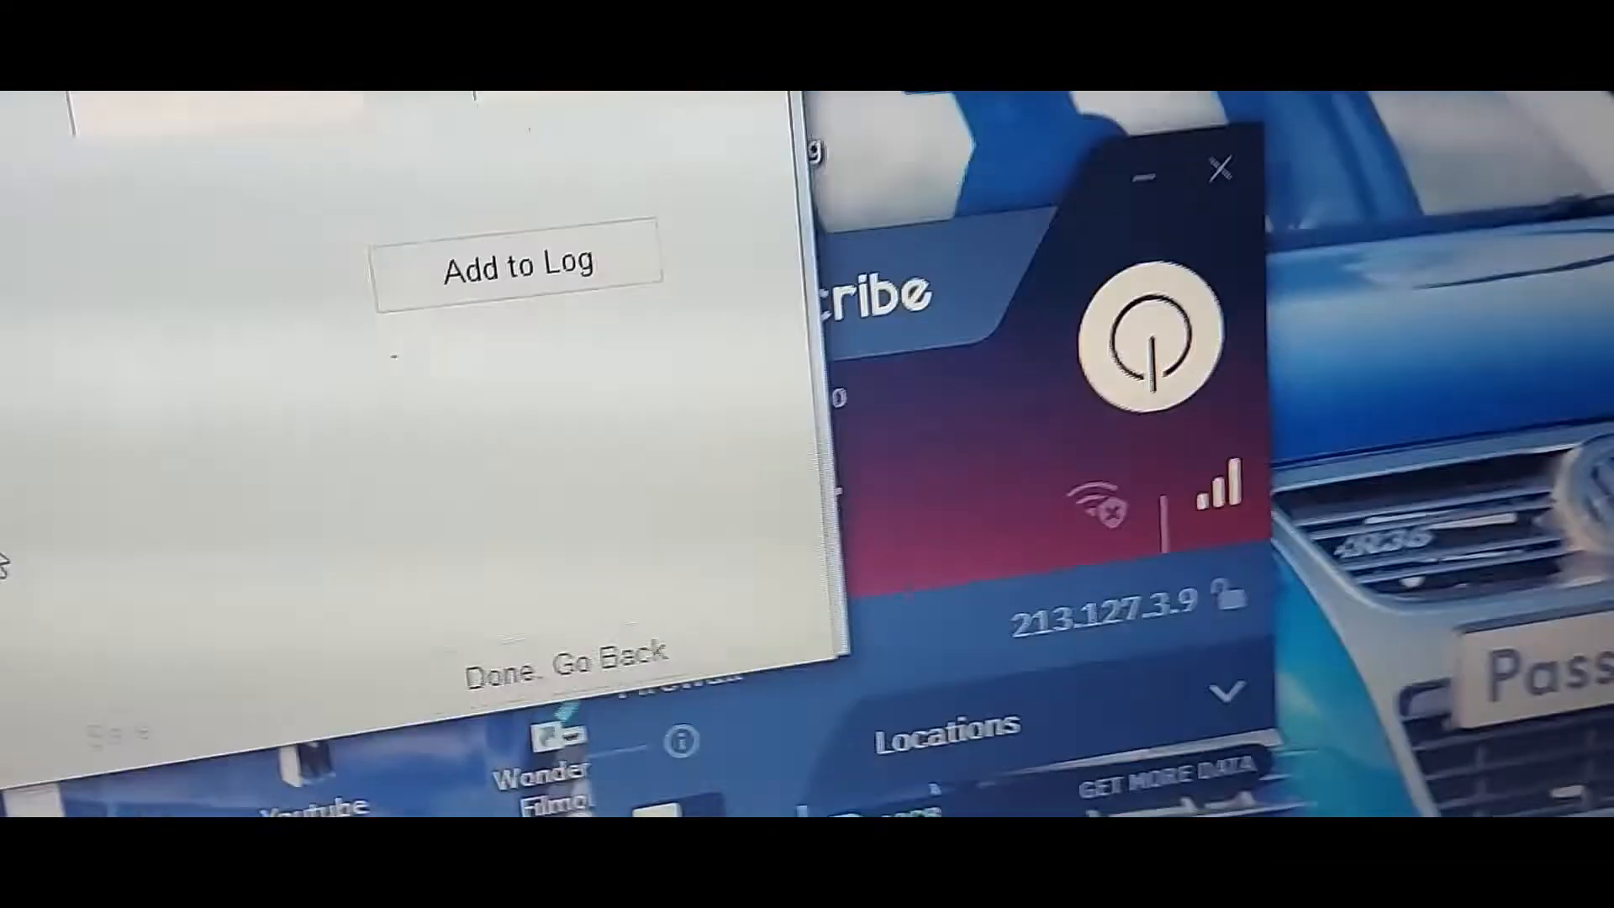